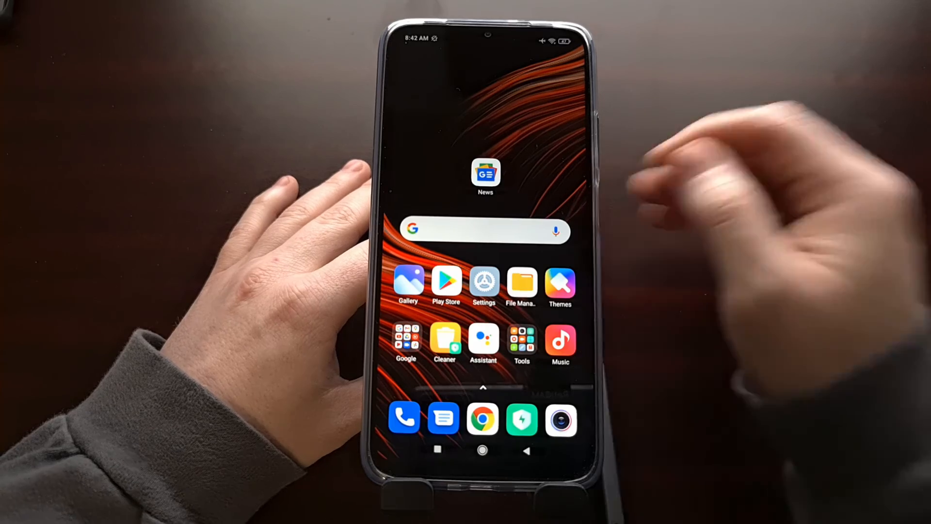
- Scroll up on the phone screen after leaving Magisk Manager
{"action": "scroll", "scroll_direction": "up", "scroll_amount": 3}
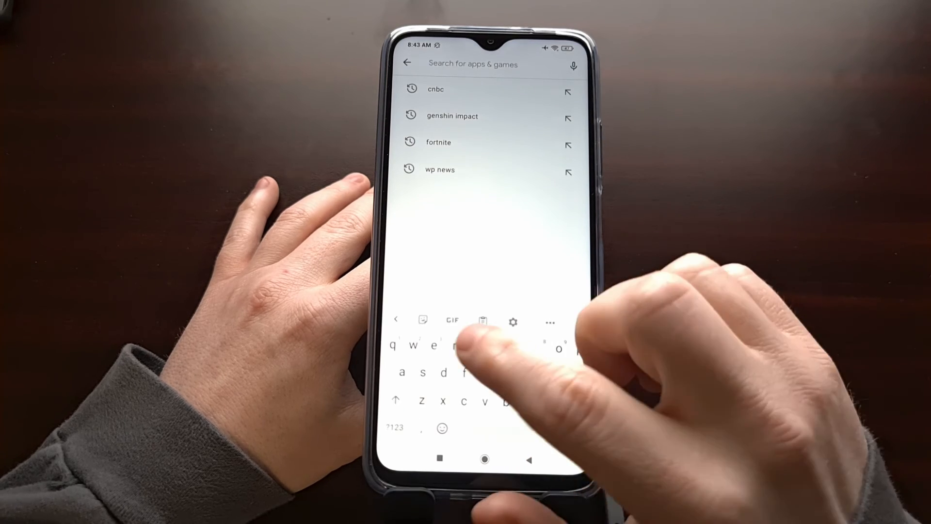
- Search Play Store for 'root' to find Root Checker Basic
{"action": "type", "text": "root"}
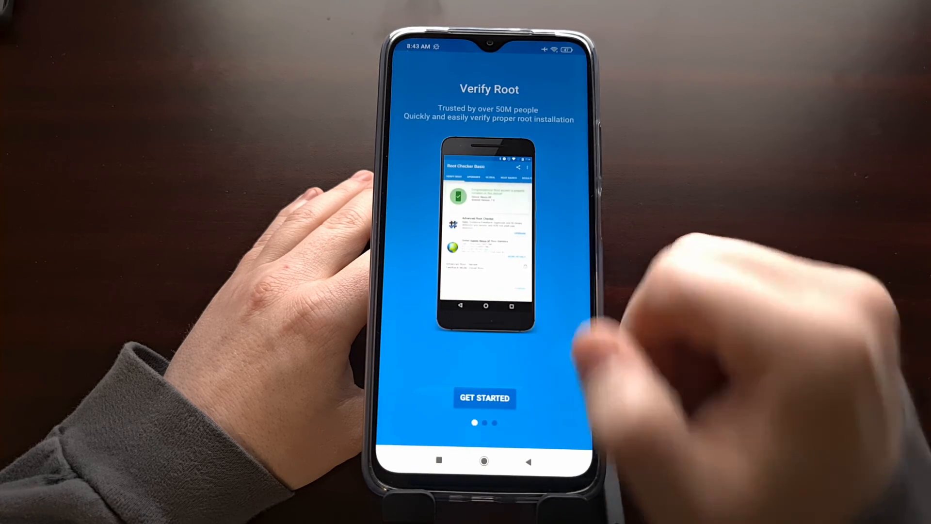
- Dismiss the welcome screen with GET STARTED and run VERIFY ROOT
{"action": "left_click", "coordinate": [483, 397]}
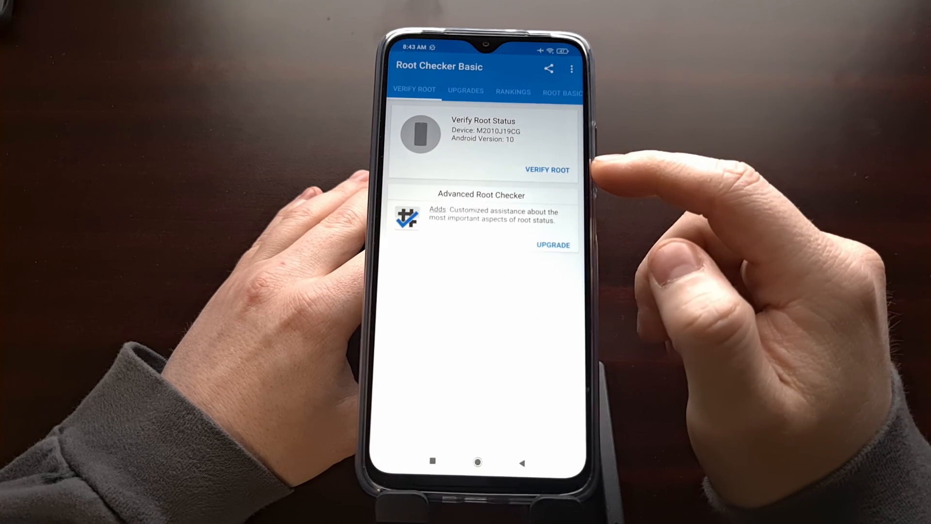
{"action": "left_click", "coordinate": [546, 170]}
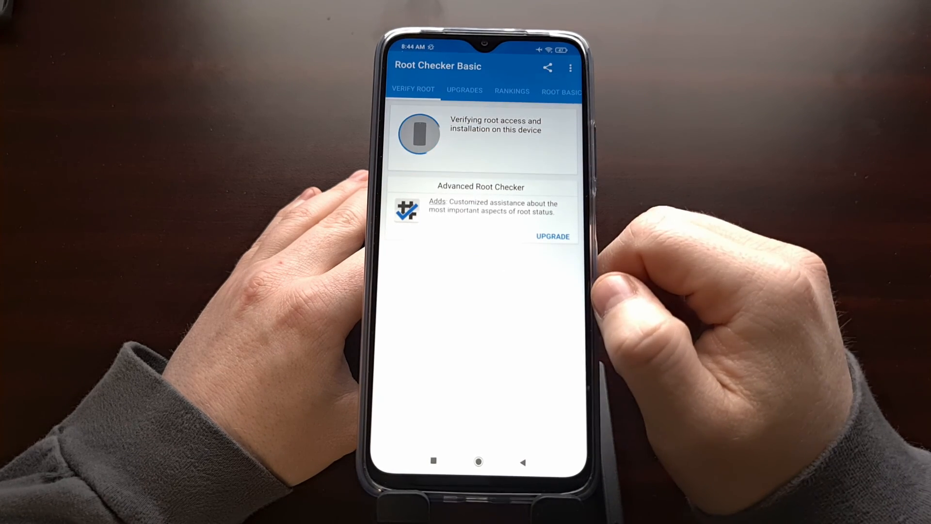